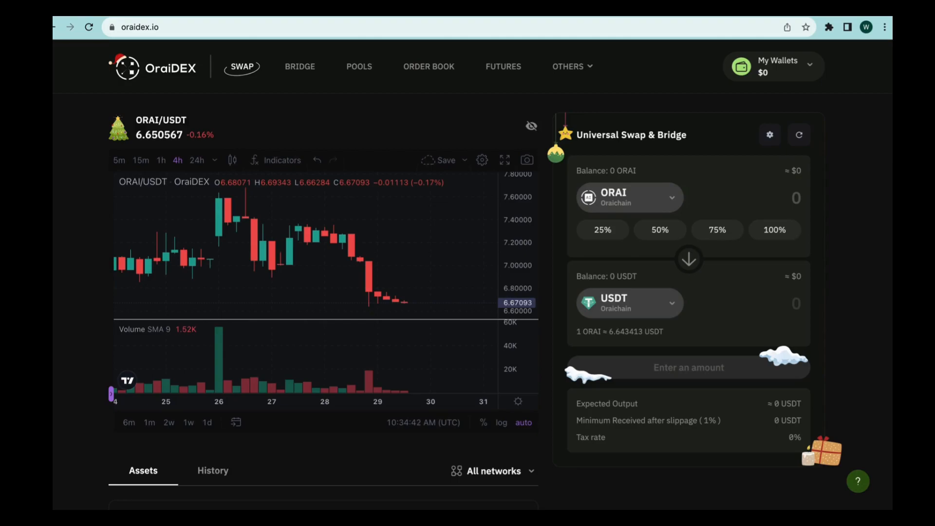
pyautogui.moveTo(794, 72)
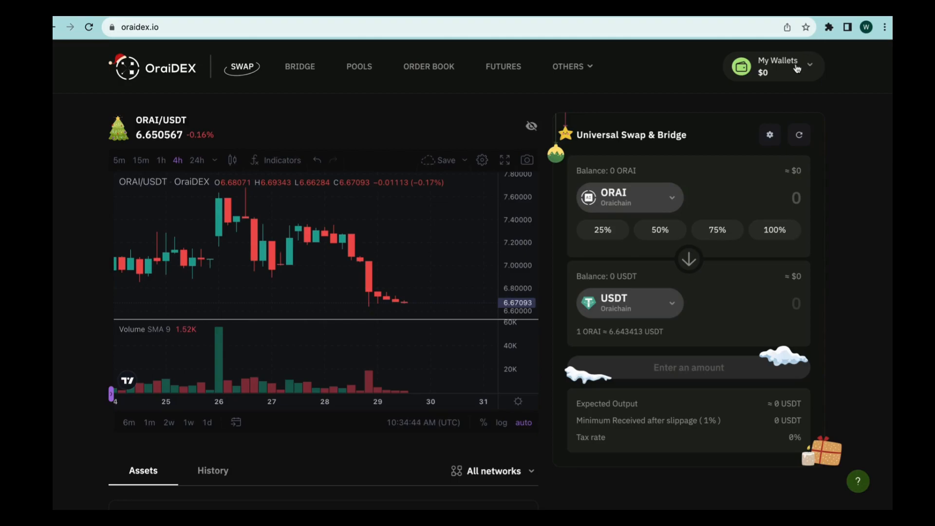
# Connect MetaMask from My Wallets for Ethereum and BNB Chain, totalling $88.47.
pyautogui.click(794, 67)
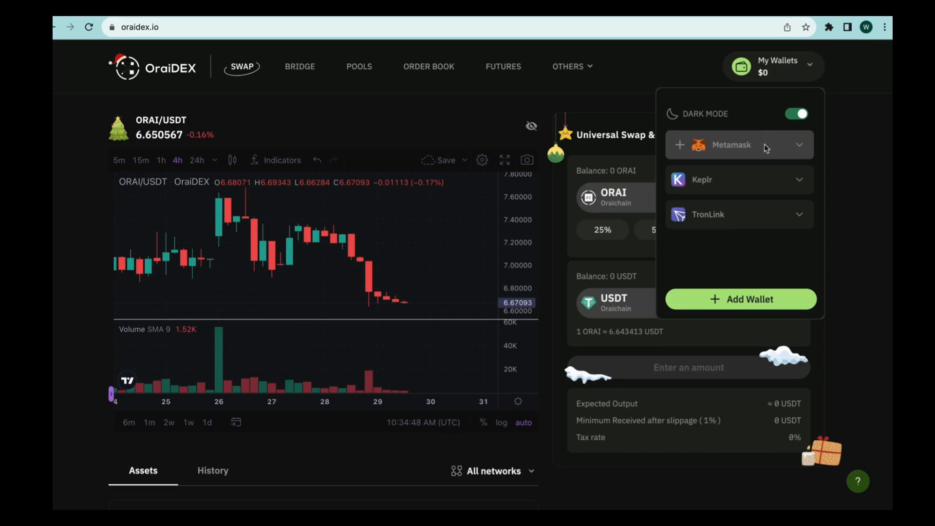
pyautogui.click(739, 145)
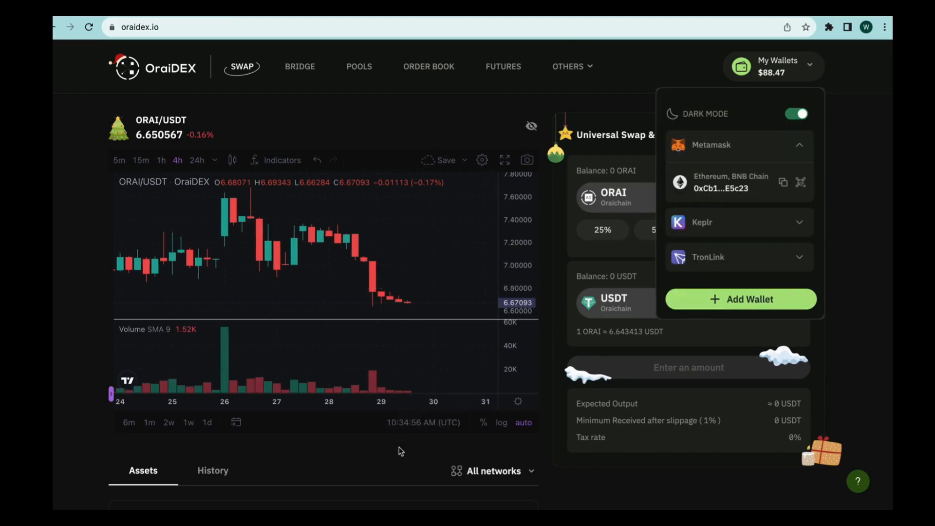
pyautogui.scroll(-3)
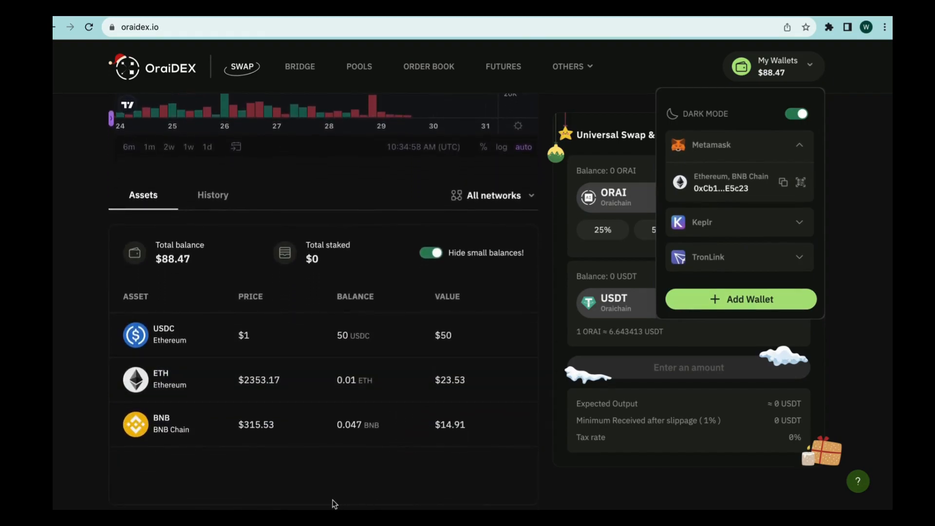
pyautogui.moveTo(361, 485)
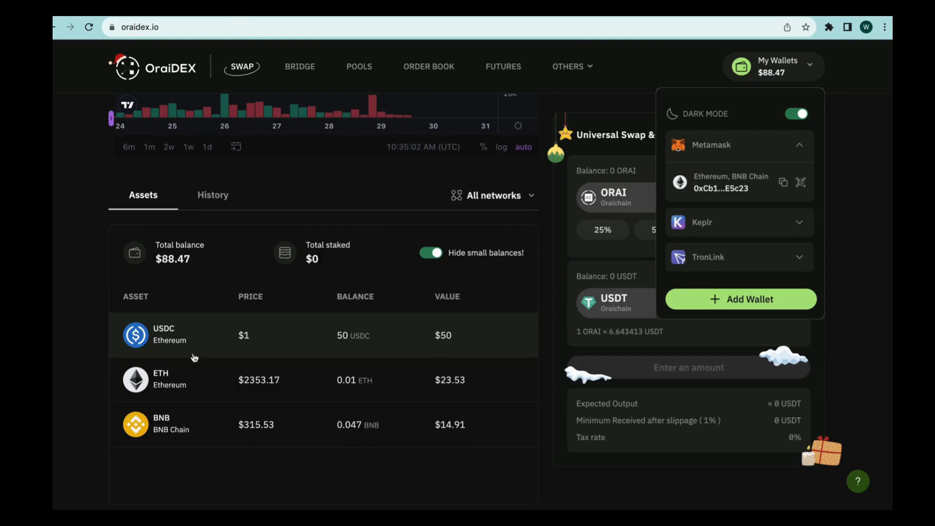
pyautogui.moveTo(400, 370)
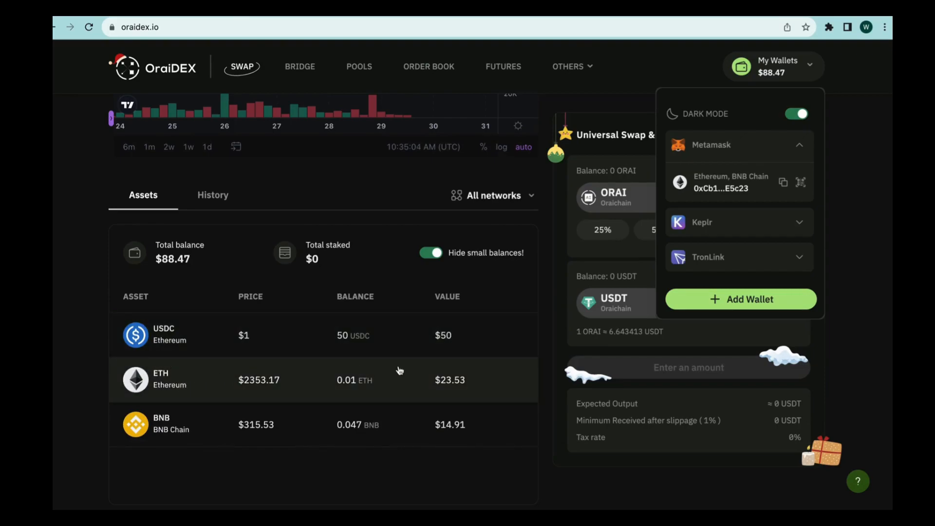
pyautogui.moveTo(192, 385)
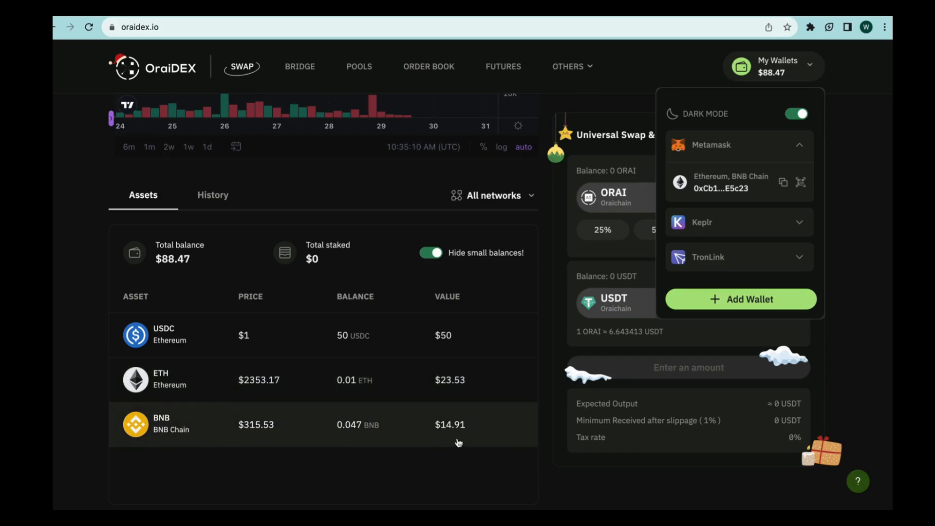
pyautogui.moveTo(503, 444)
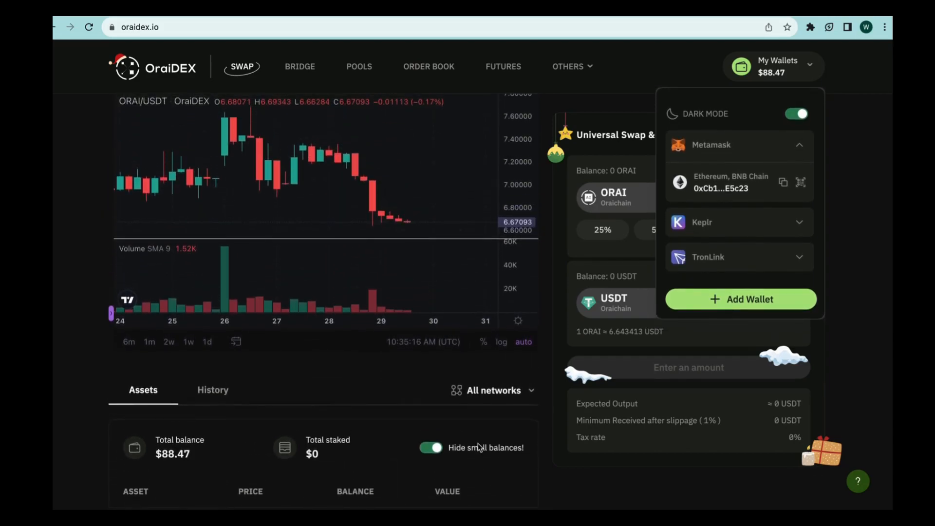
pyautogui.moveTo(493, 421)
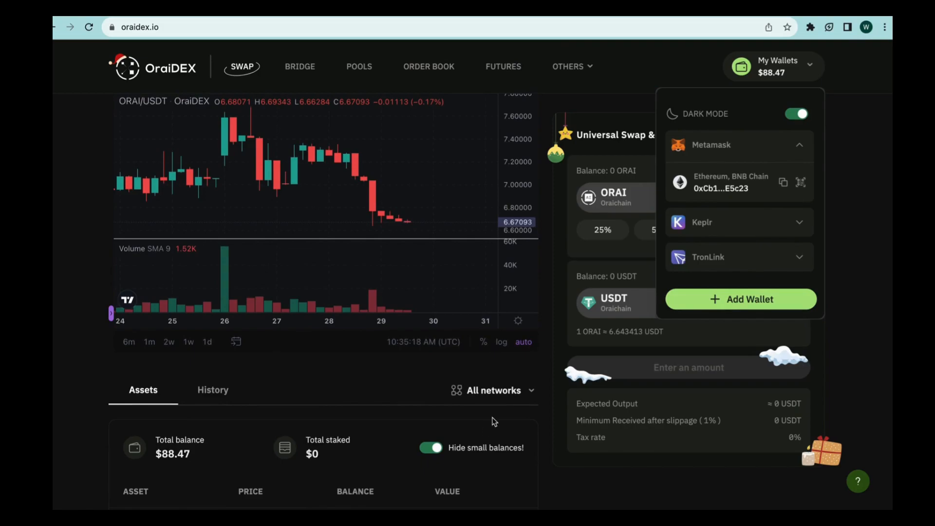
pyautogui.moveTo(714, 304)
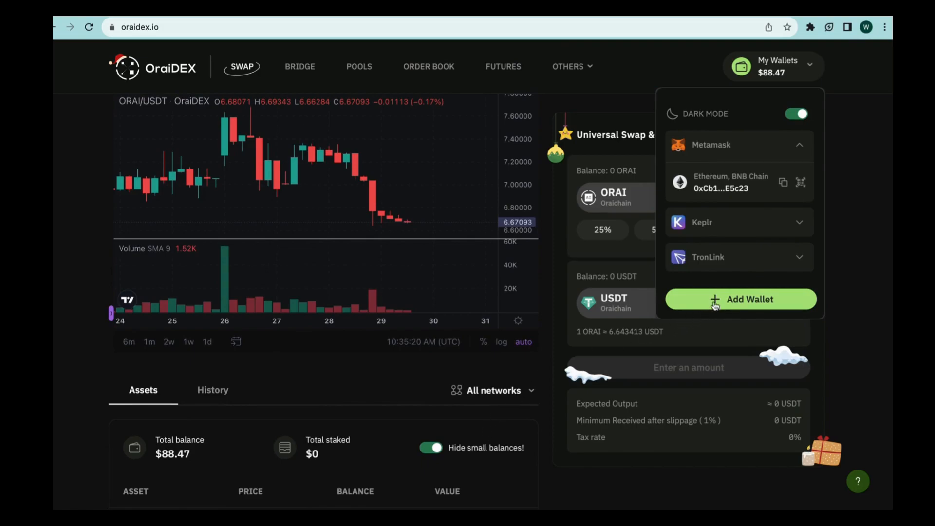
# Add a second wallet by choosing Metamask (Leap Snap) in the Connect to OraiDEX dialog.
pyautogui.click(740, 299)
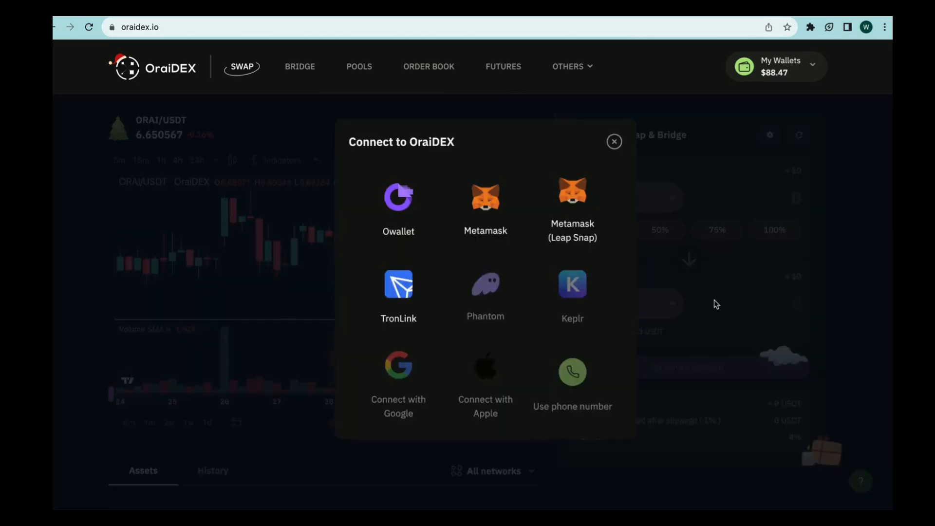
pyautogui.moveTo(586, 217)
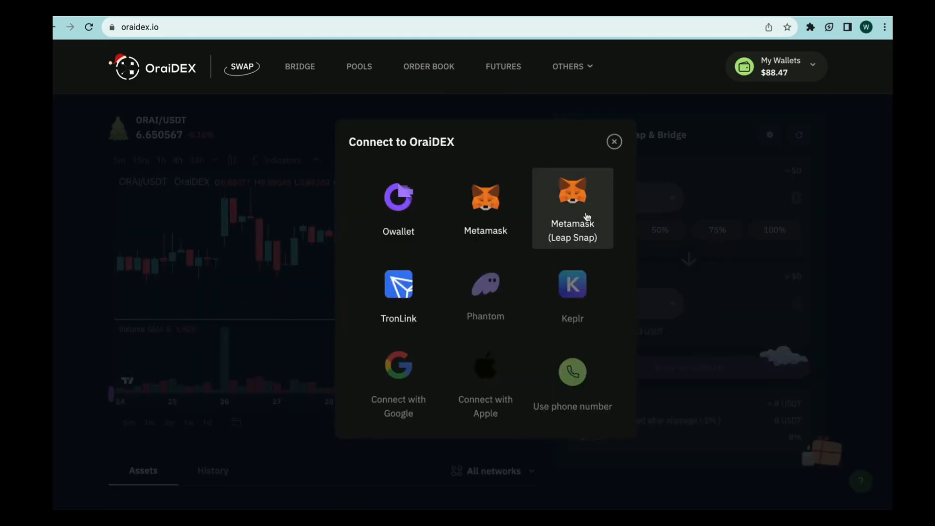
pyautogui.moveTo(567, 228)
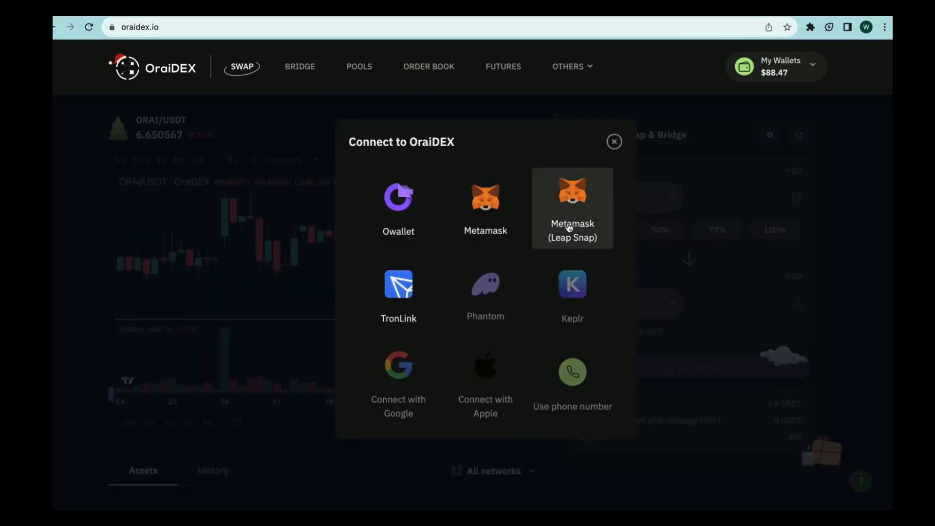
pyautogui.click(572, 197)
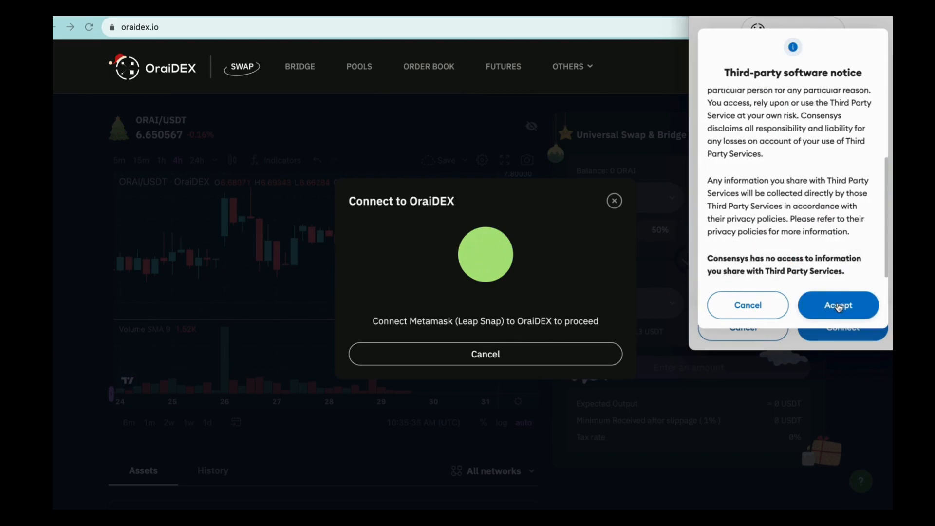
# Accept MetaMask's third-party software notice and approve OraiDEX's connection request.
pyautogui.click(838, 304)
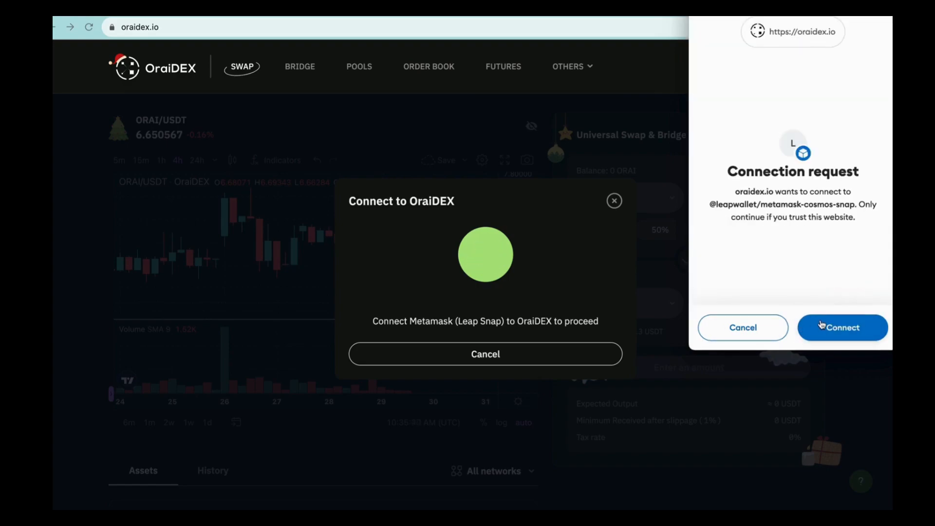
pyautogui.click(842, 327)
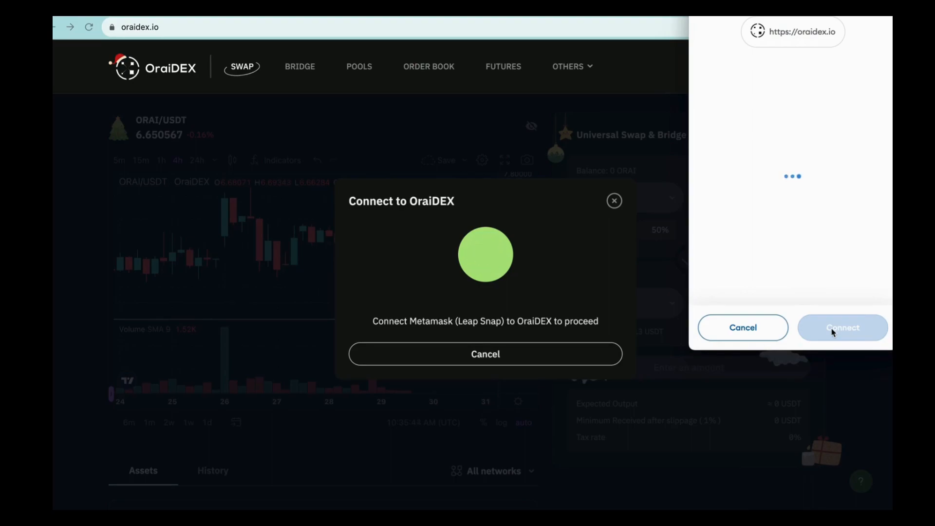
pyautogui.click(842, 327)
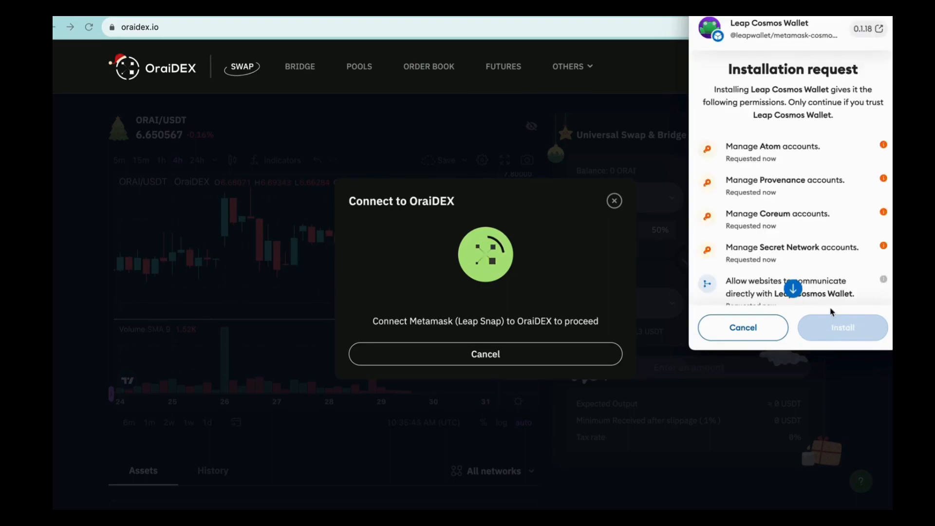
# Install the Leap Cosmos Wallet snap, acknowledging and confirming the installation.
pyautogui.scroll(-3)
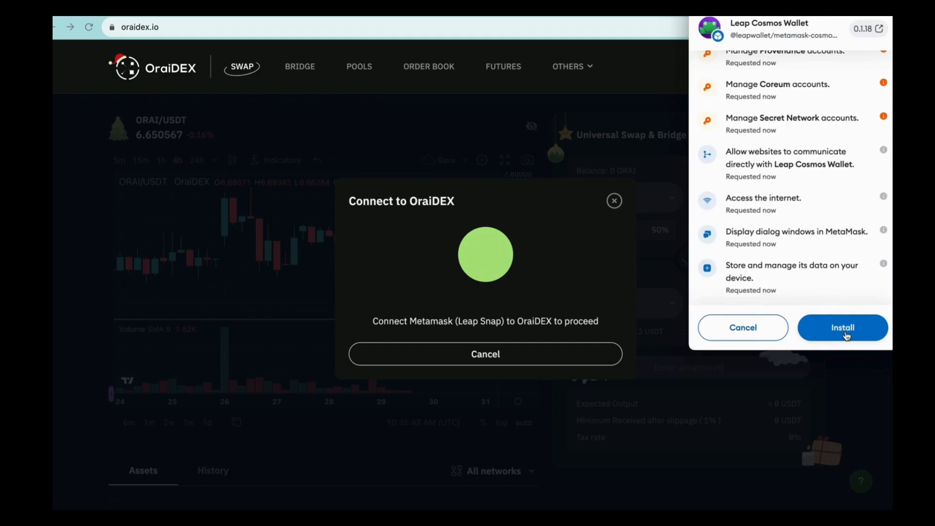
pyautogui.click(843, 327)
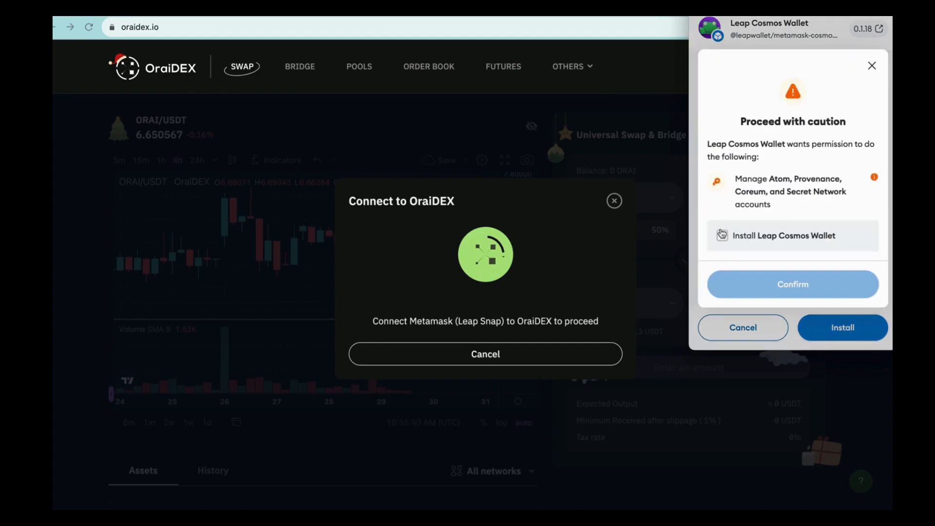
pyautogui.click(722, 235)
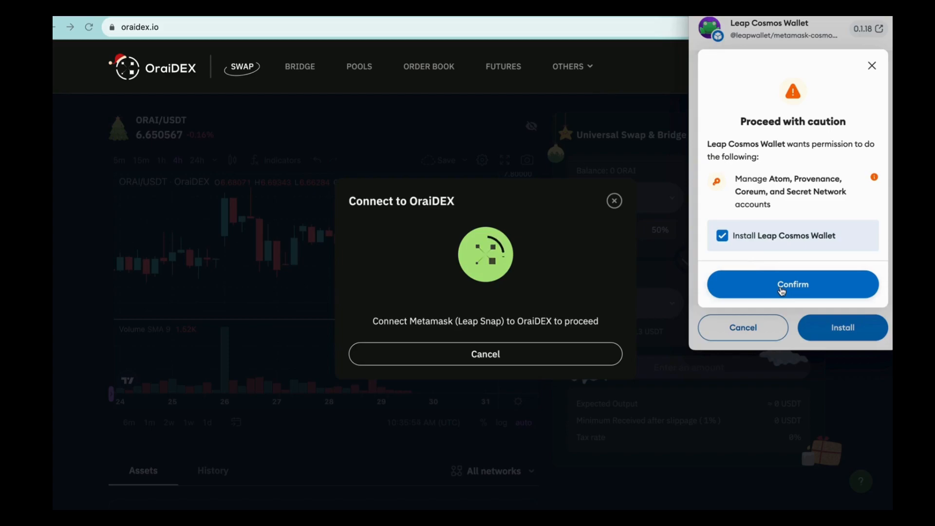
pyautogui.click(793, 284)
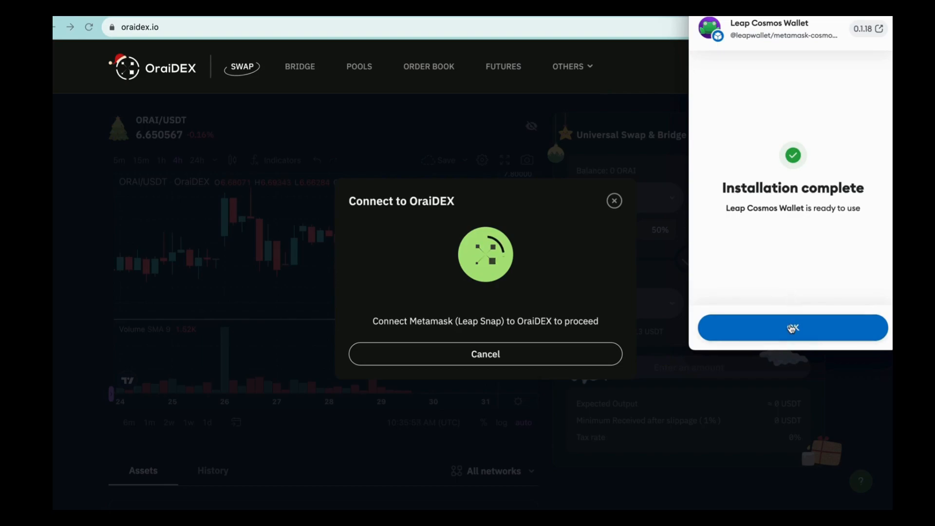
# Dismiss Installation complete and approve adding the Oraichain and Osmosis chains.
pyautogui.click(793, 327)
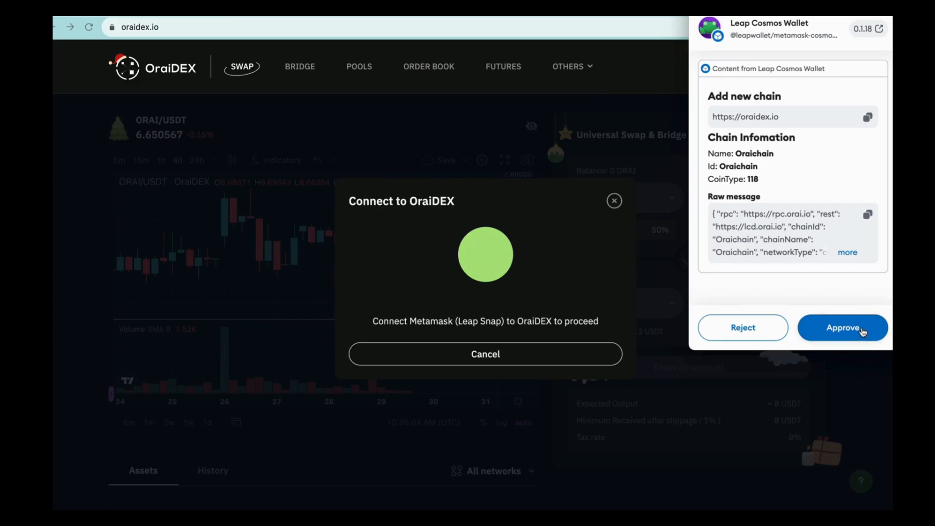
pyautogui.click(842, 327)
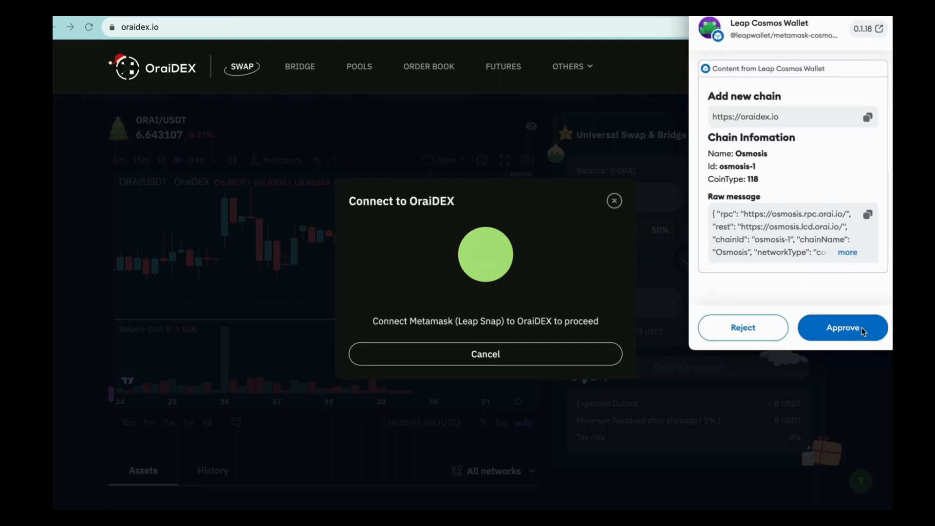
pyautogui.click(843, 327)
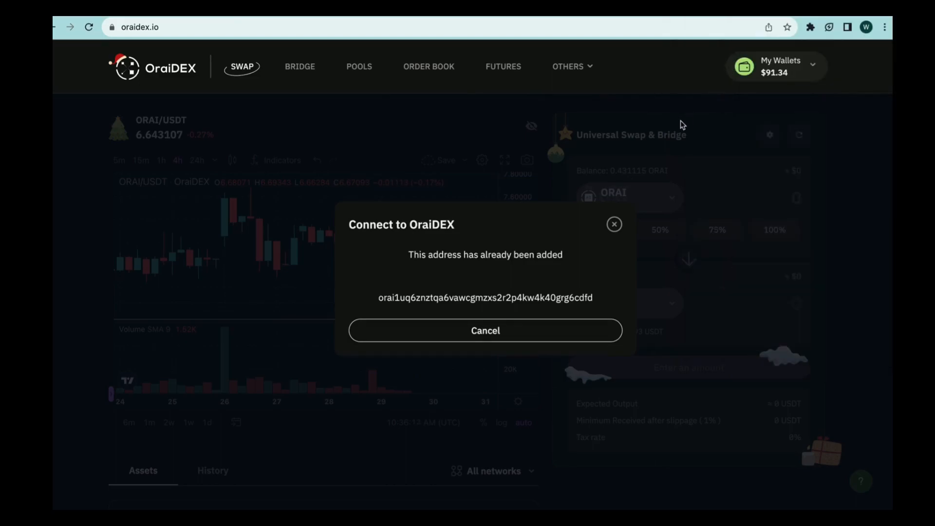
pyautogui.moveTo(610, 235)
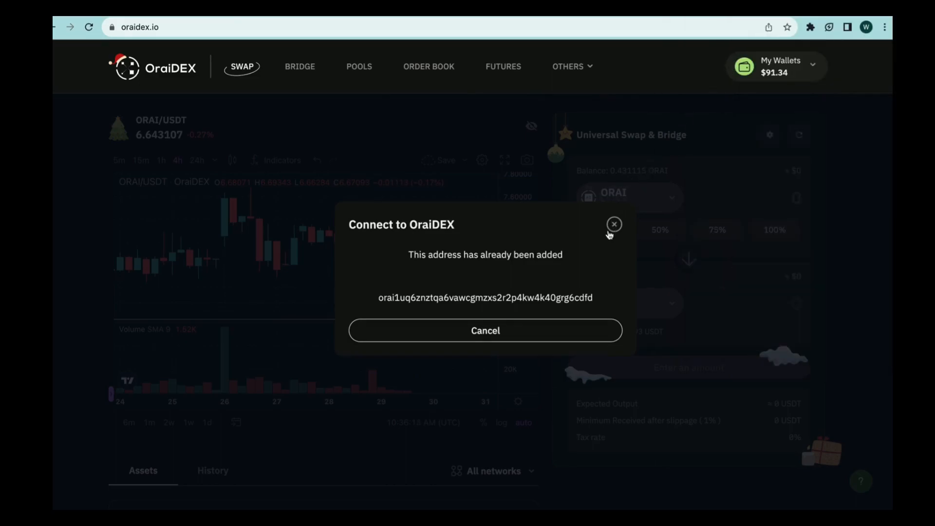
pyautogui.moveTo(541, 275)
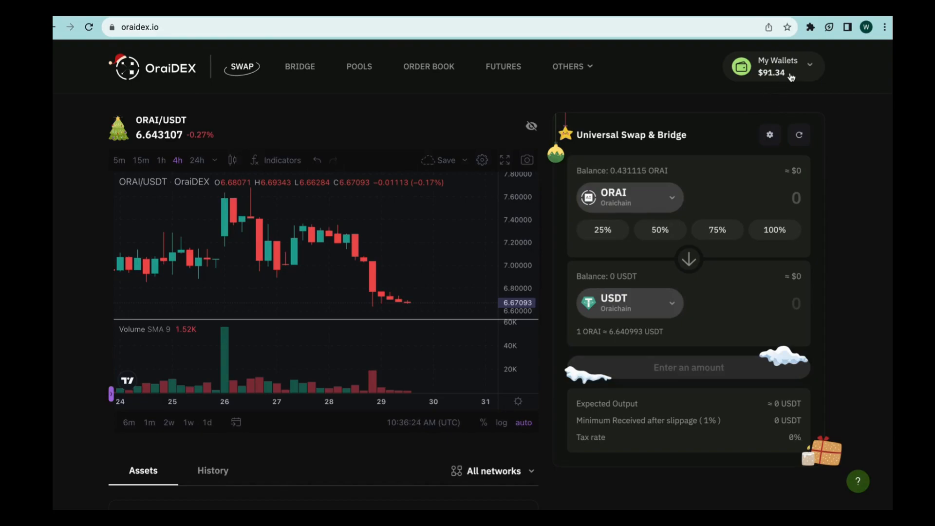
# View the wallet list showing Metamask (Leap Snap) with its Oraichain address.
pyautogui.click(788, 69)
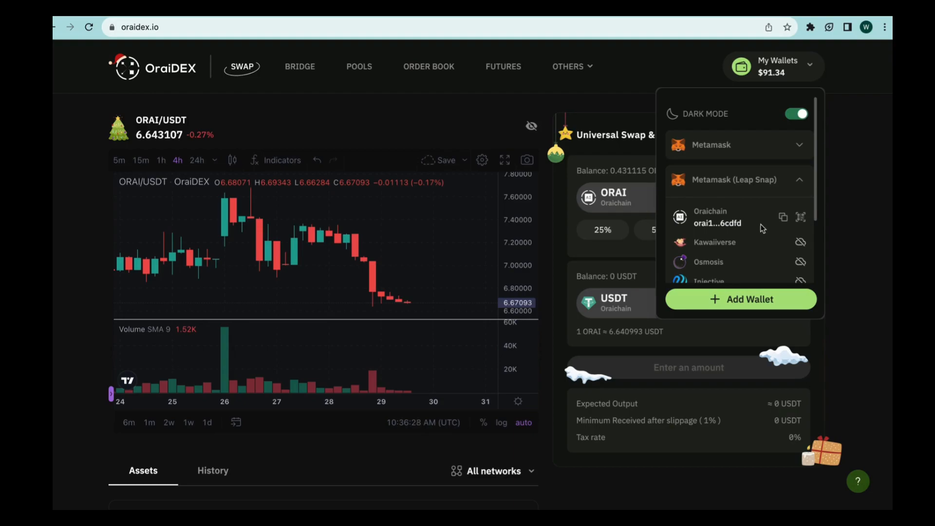
pyautogui.click(811, 27)
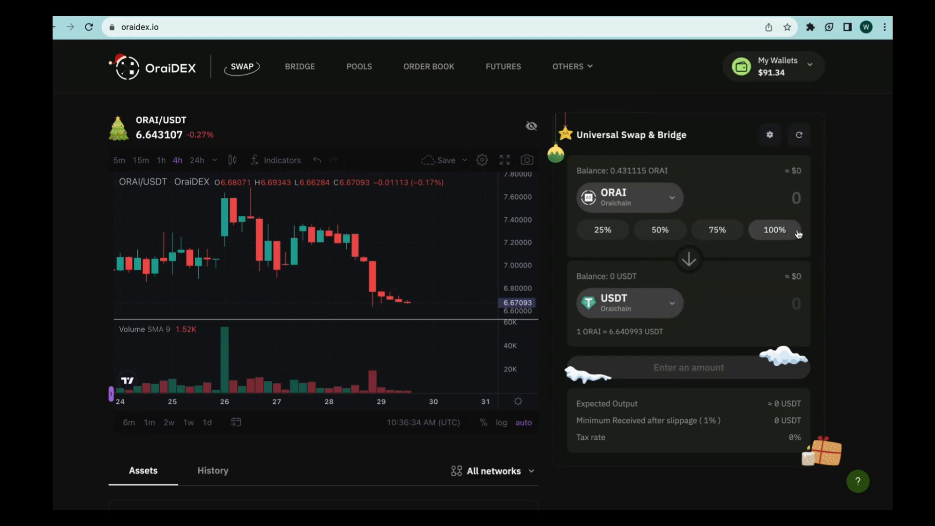
pyautogui.moveTo(672, 133)
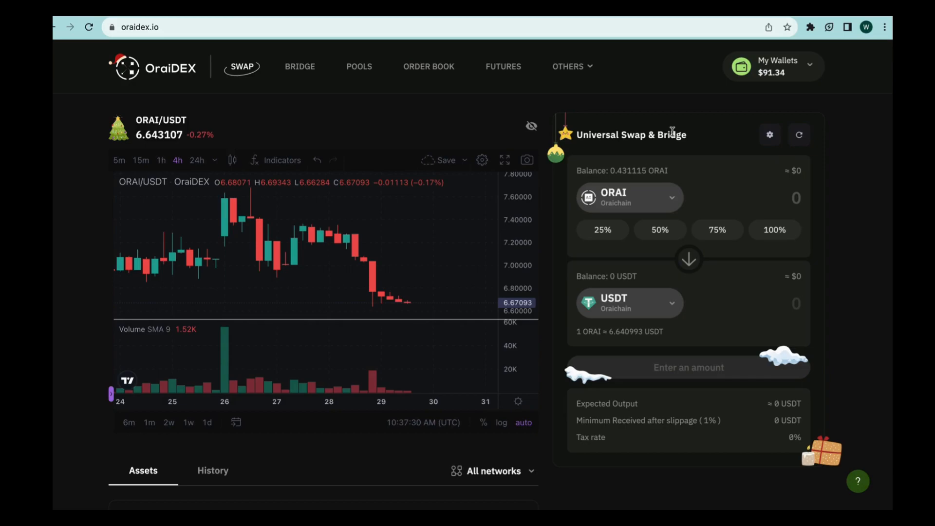
pyautogui.moveTo(703, 238)
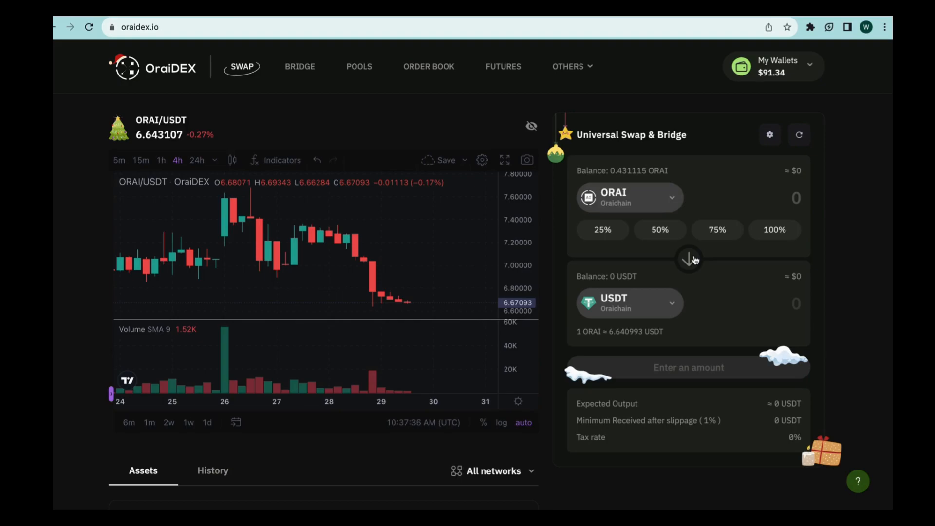
pyautogui.moveTo(661, 190)
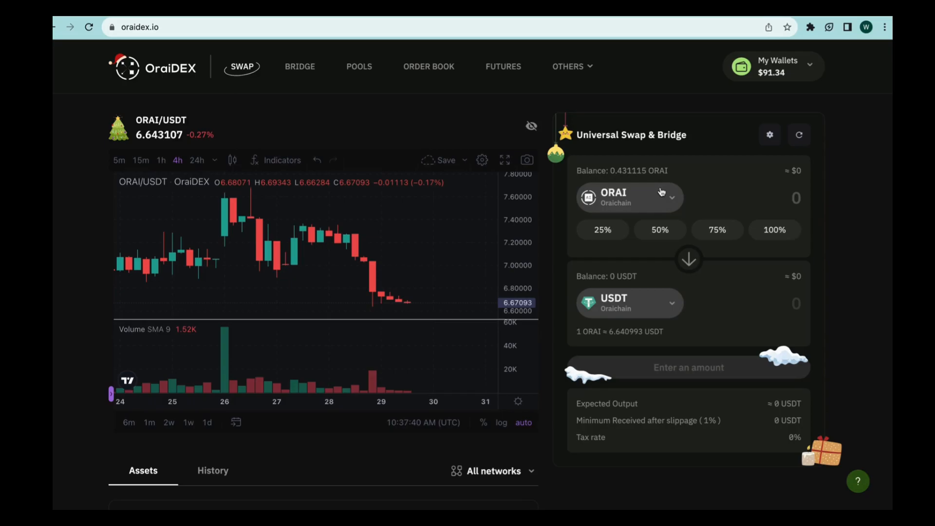
# Choose USDC on Ethereum as the pay token, receiving ORAI on Oraichain.
pyautogui.click(630, 198)
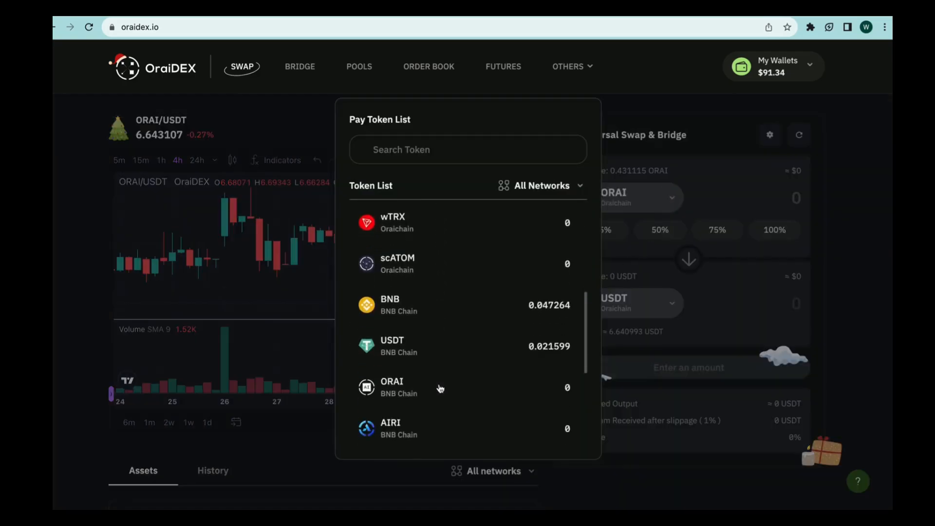
pyautogui.scroll(-3)
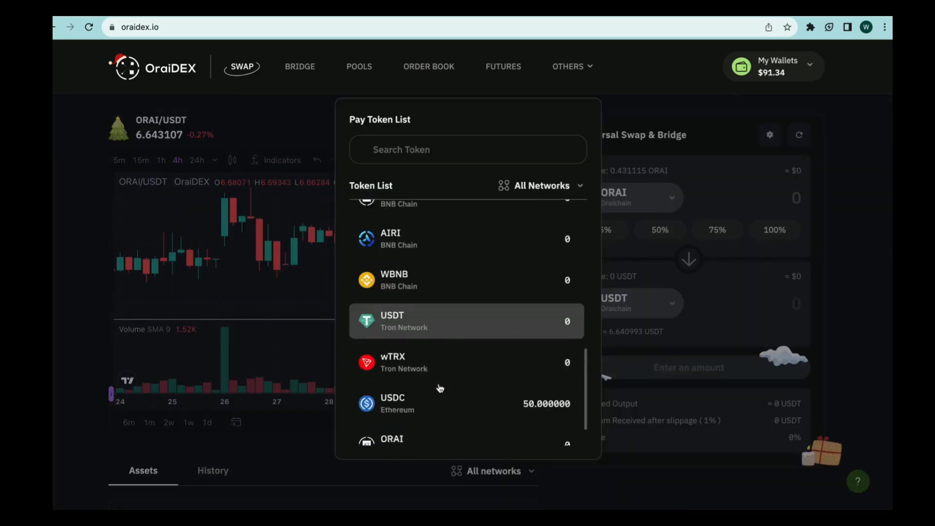
pyautogui.click(392, 403)
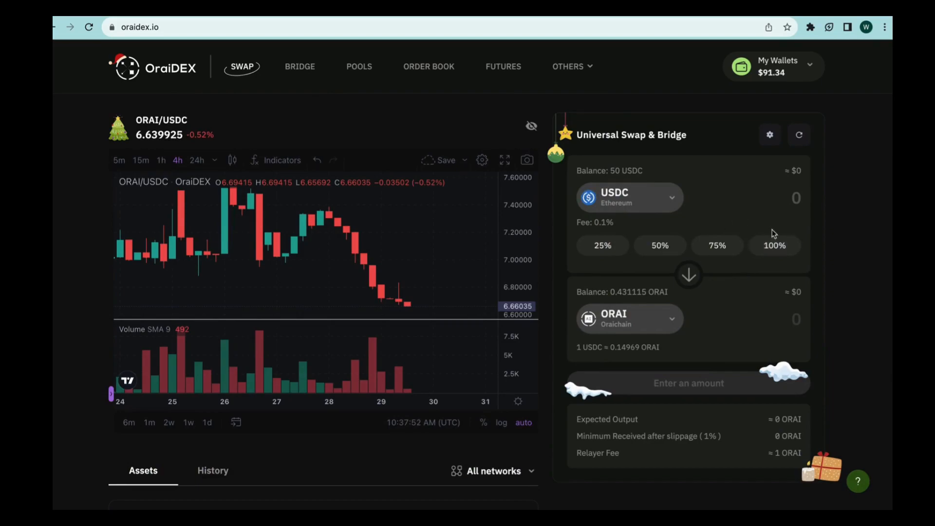
# Fill the full 50 USDC balance for about 7.484 ORAI and submit the swap.
pyautogui.click(775, 246)
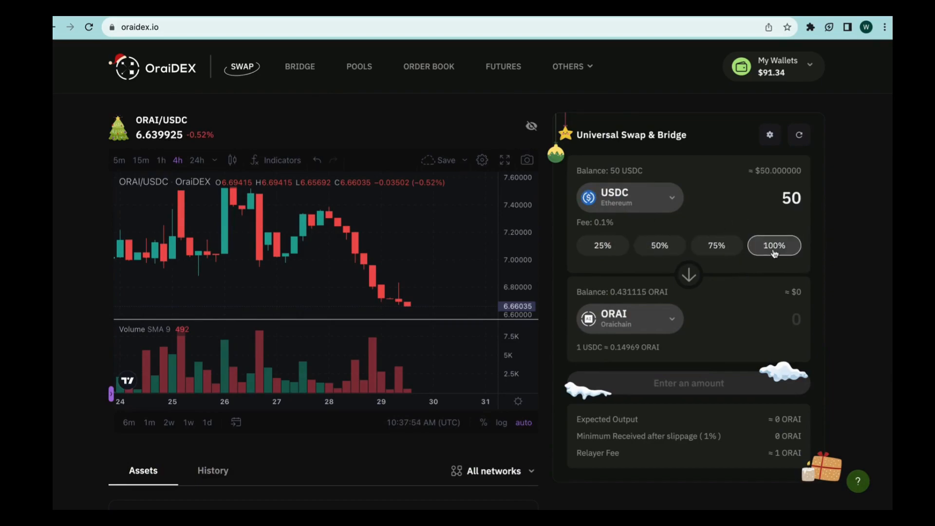
pyautogui.click(774, 246)
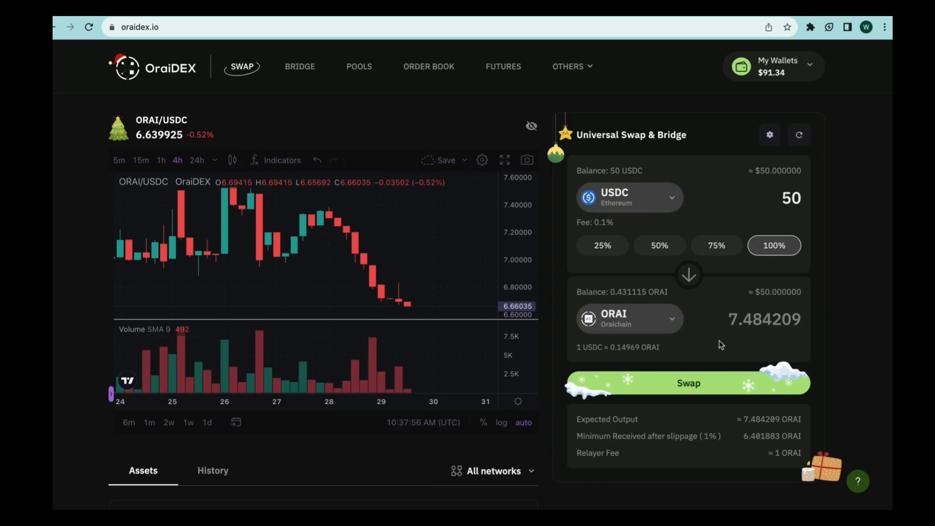
pyautogui.moveTo(782, 340)
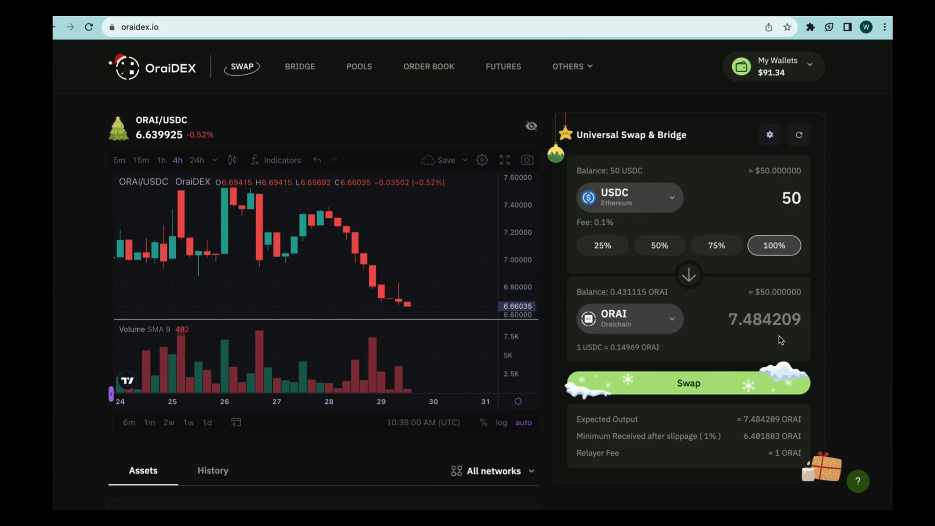
pyautogui.moveTo(702, 390)
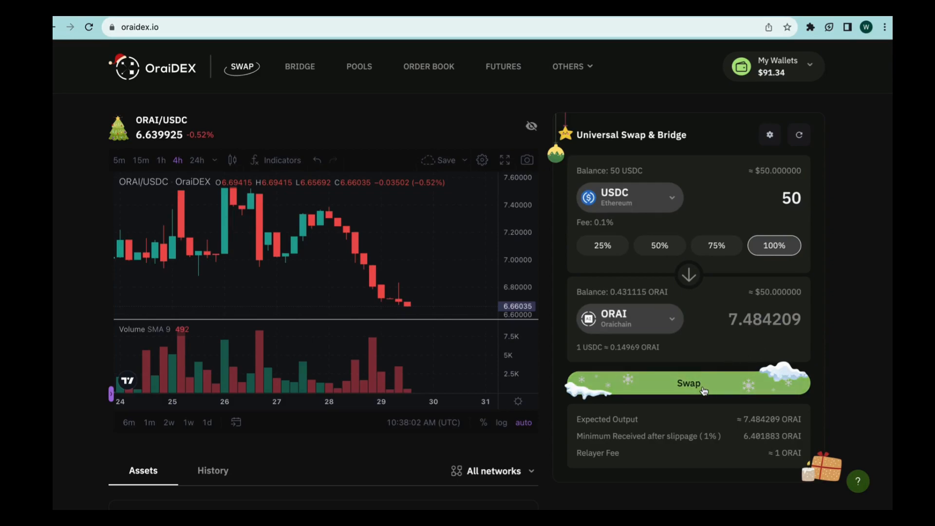
pyautogui.click(689, 383)
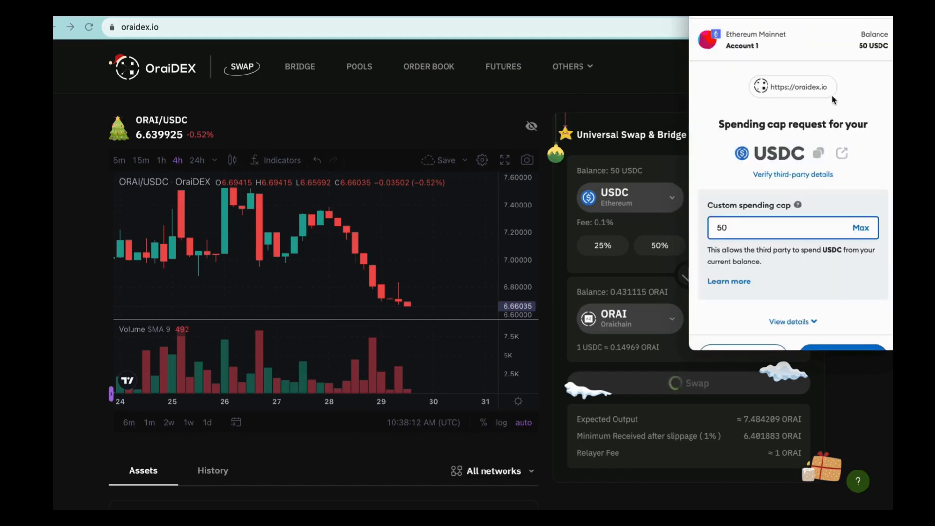
pyautogui.moveTo(851, 322)
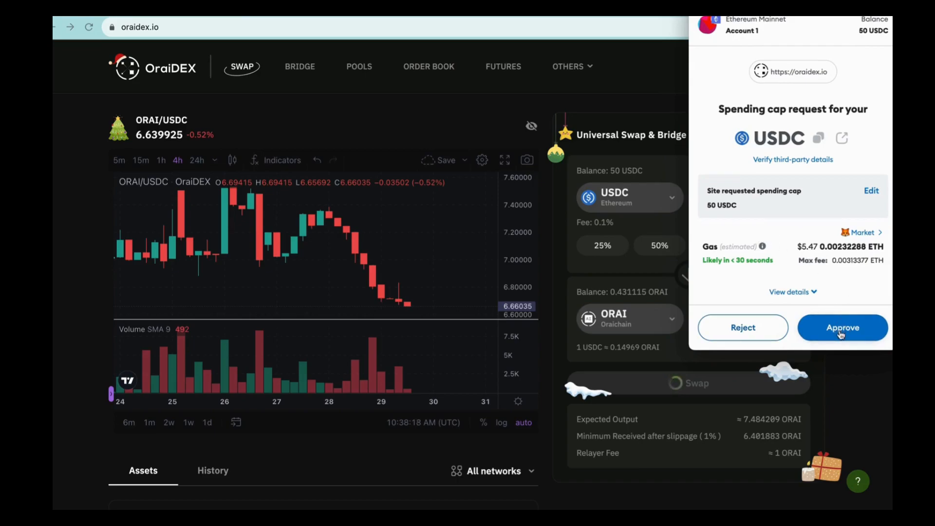
# Approve the 50 USDC spending cap for oraidex.io in MetaMask.
pyautogui.click(842, 328)
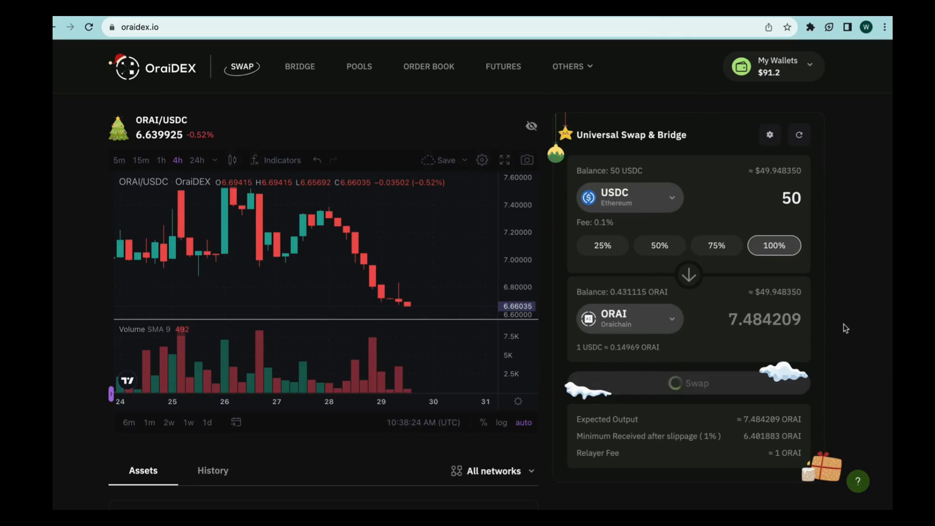
# Resubmit the USDC-to-ORAI swap after the spending approval.
pyautogui.scroll(-3)
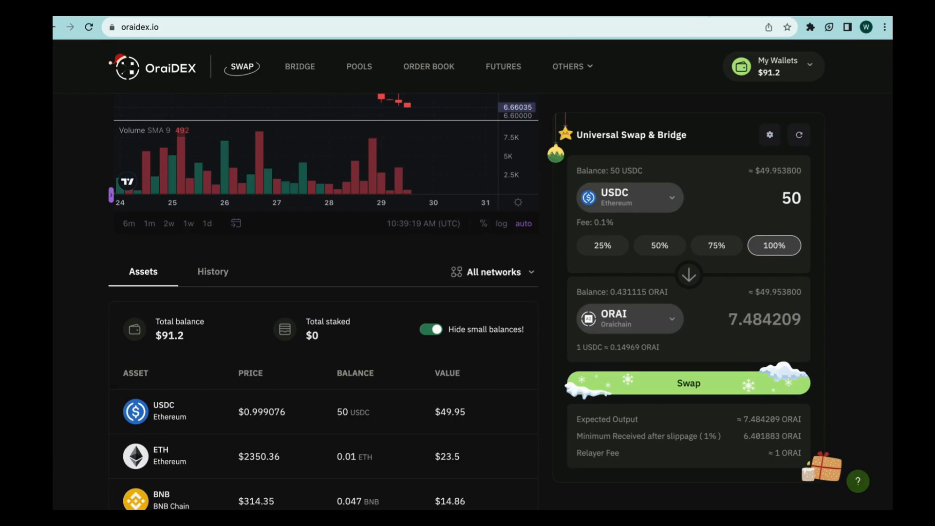
pyautogui.moveTo(699, 390)
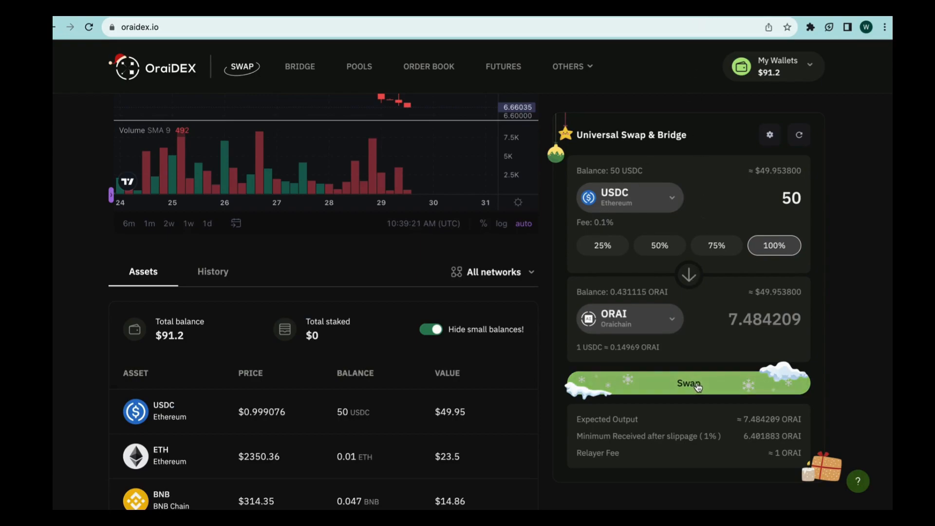
pyautogui.click(692, 384)
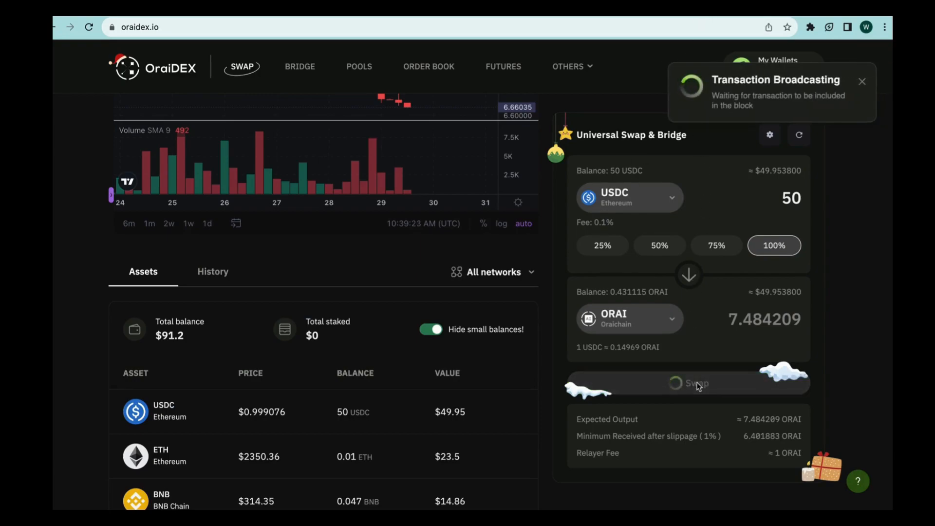
pyautogui.moveTo(708, 379)
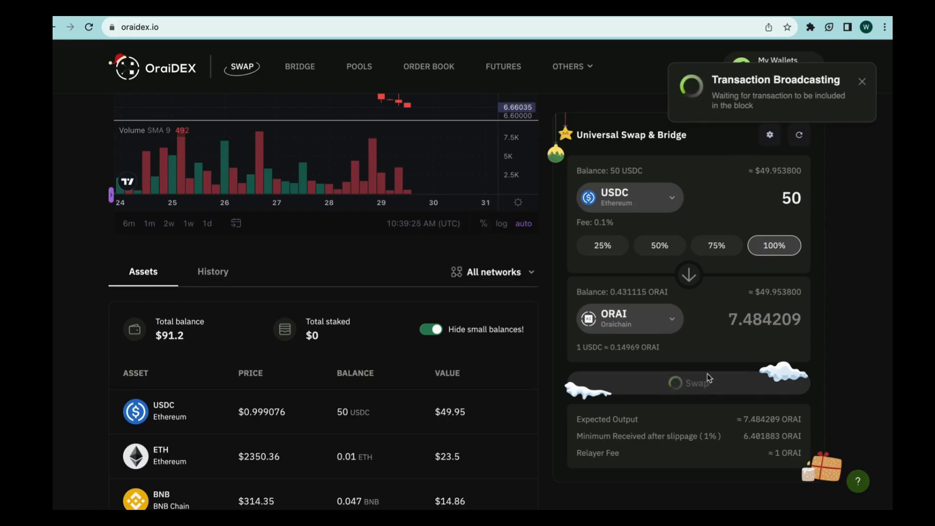
pyautogui.moveTo(739, 268)
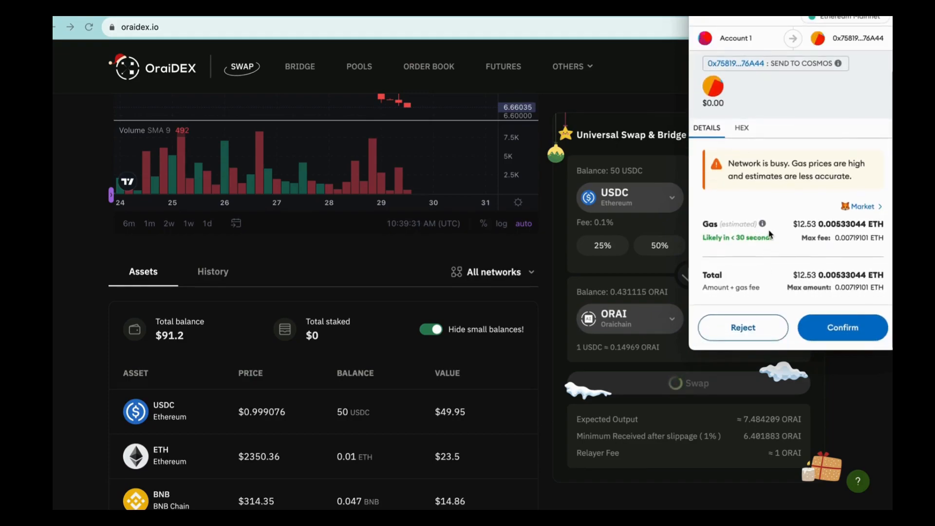
# Confirm the MetaMask Send to Cosmos transaction, leaving 0 USDC and 6.908 ORAI.
pyautogui.click(842, 328)
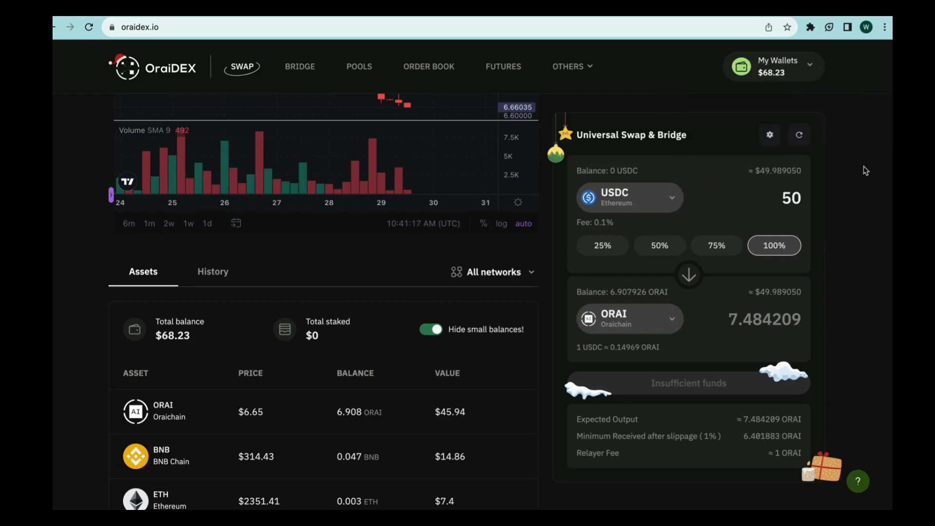
pyautogui.moveTo(705, 304)
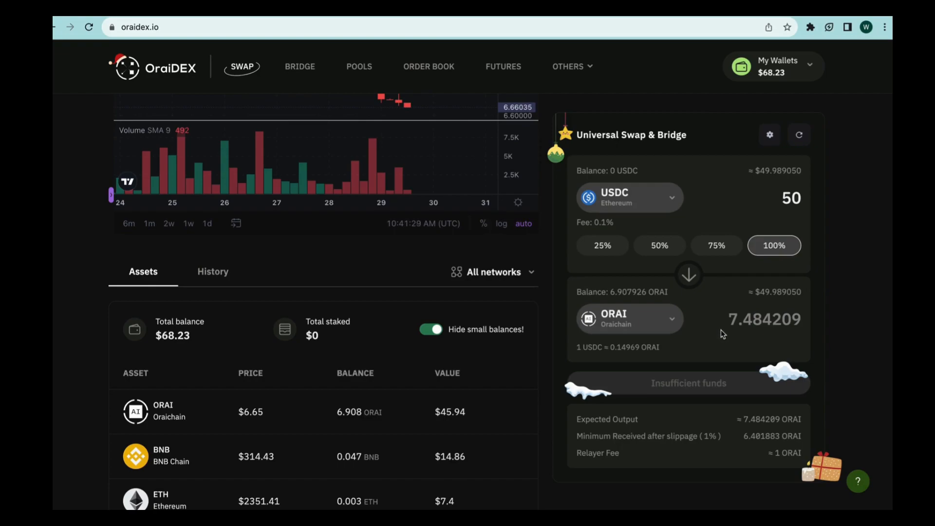
pyautogui.moveTo(622, 304)
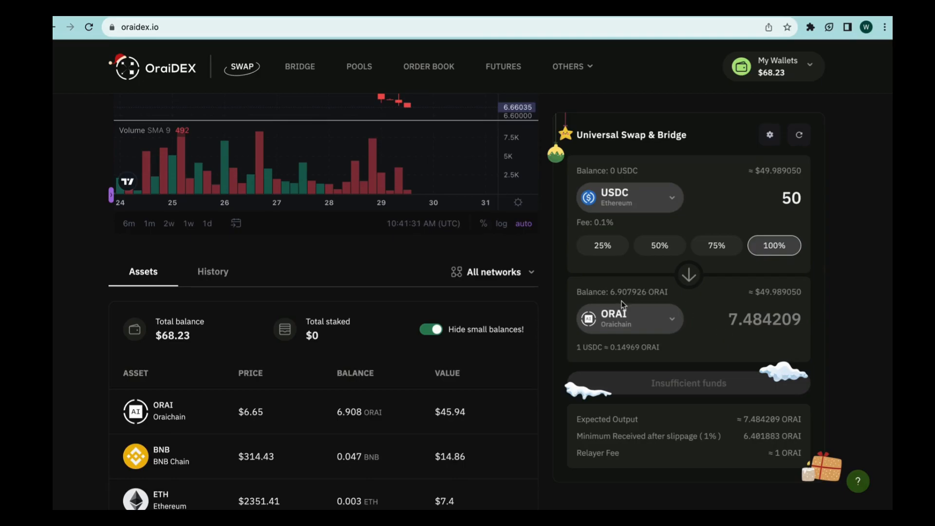
pyautogui.moveTo(715, 382)
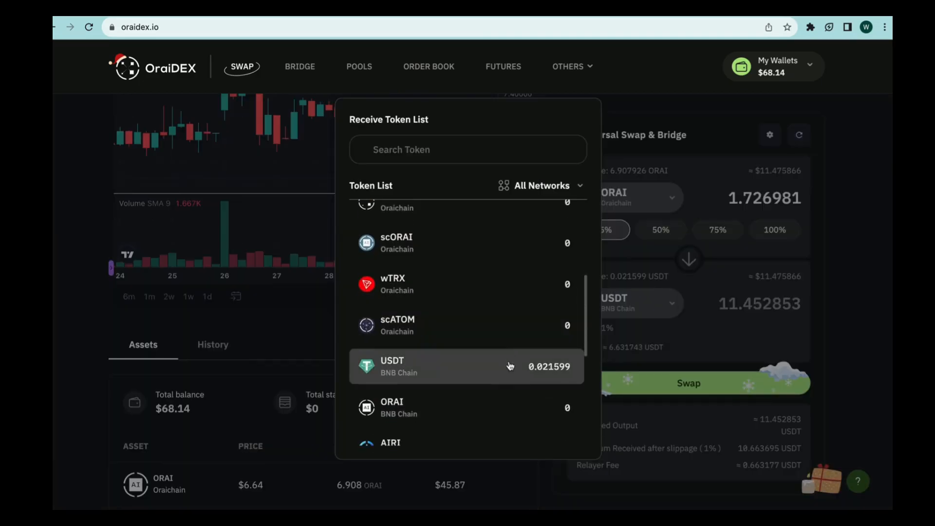
# Receive ORAI on BNB Chain and submit the 1.726981 ORAI transfer.
pyautogui.click(391, 408)
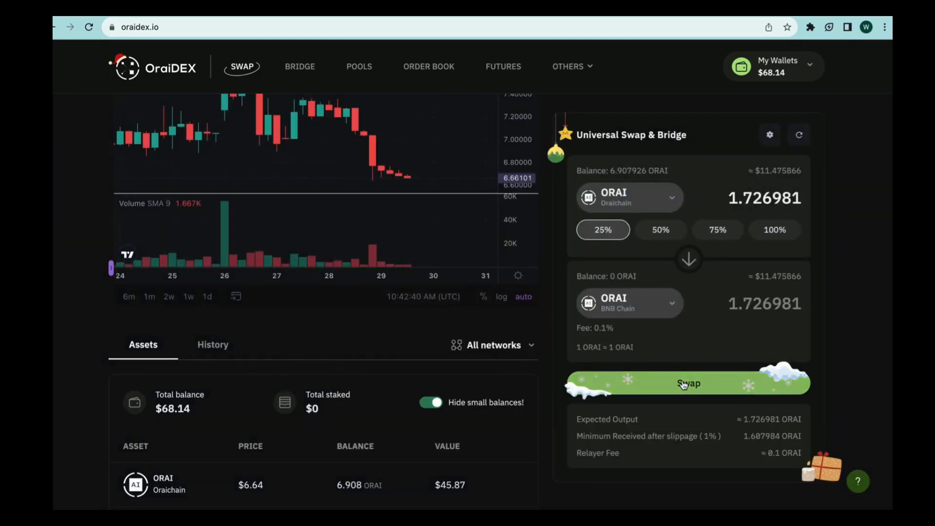
pyautogui.click(688, 383)
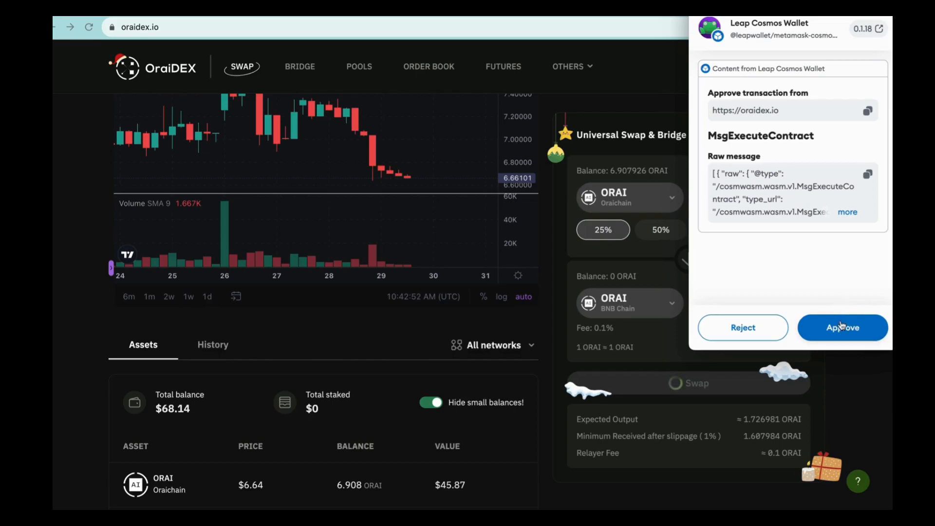
# Approve the MsgExecuteContract request from oraidex.io in the Leap Cosmos Wallet snap.
pyautogui.click(842, 327)
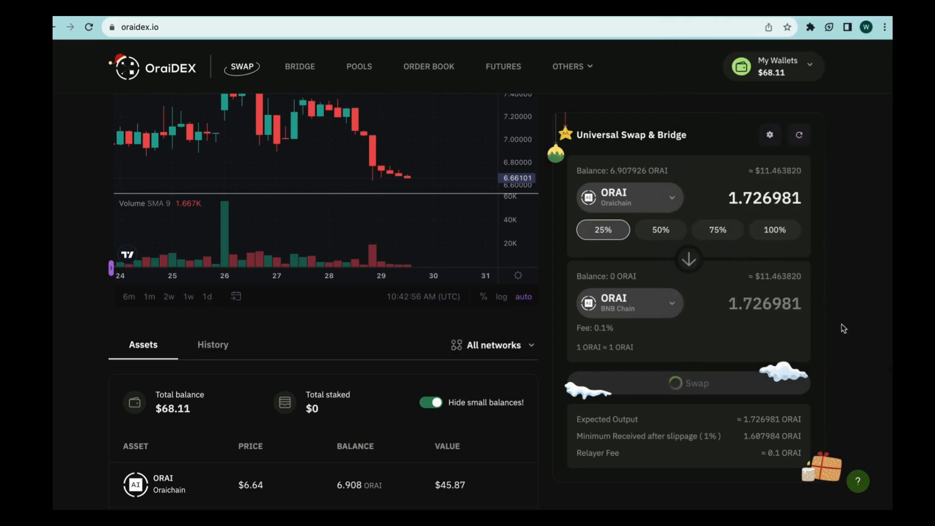
# Confirm the Transaction Successful result and close the OWallet/Keplr install notice.
pyautogui.click(688, 383)
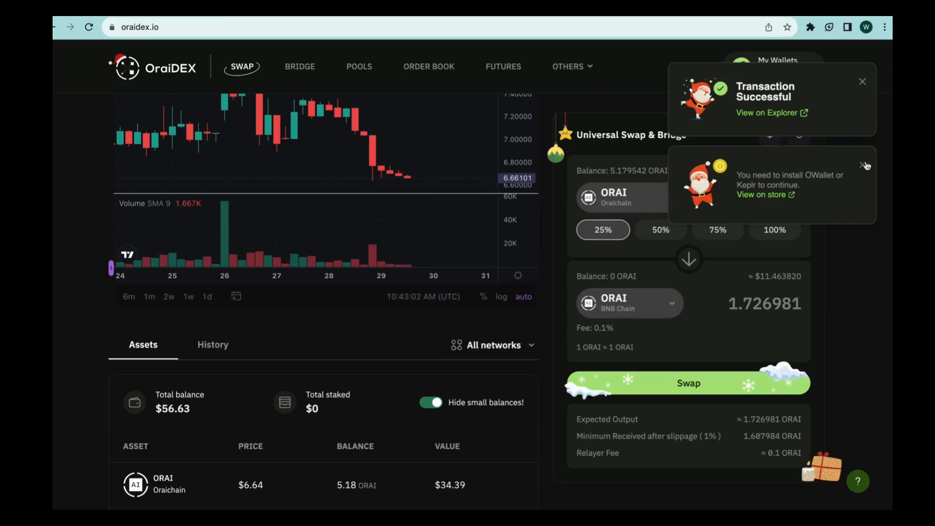
pyautogui.click(862, 166)
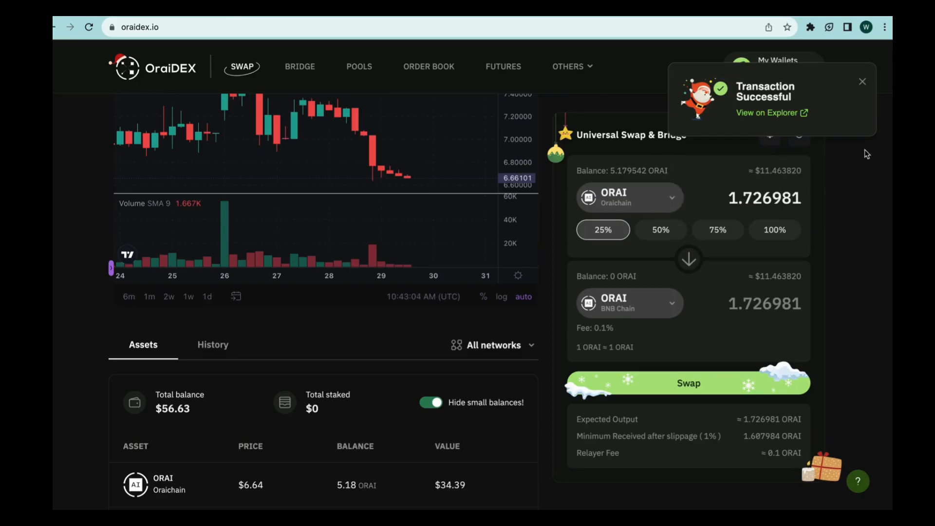